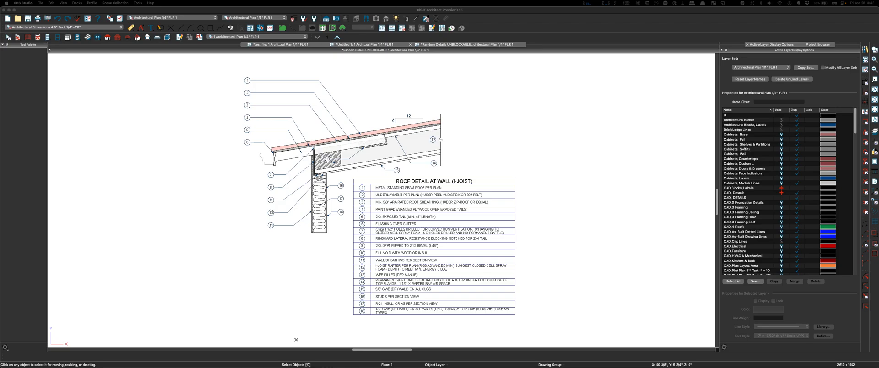
mouse_move(415, 77)
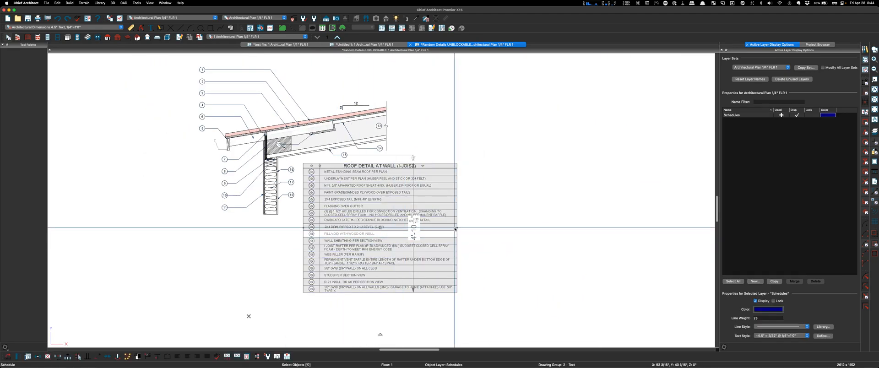
Widen the roof detail keynote schedule so most notes fit on one line
left_click_drag(454, 228, 694, 228)
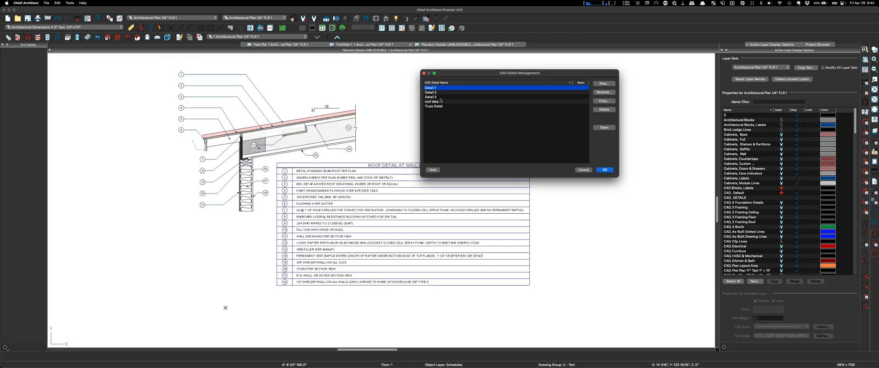
Delete Detail 1, Detail 2, Detail 3 and roof idea, leaving only Truss Detail, and confirm
left_click(431, 96)
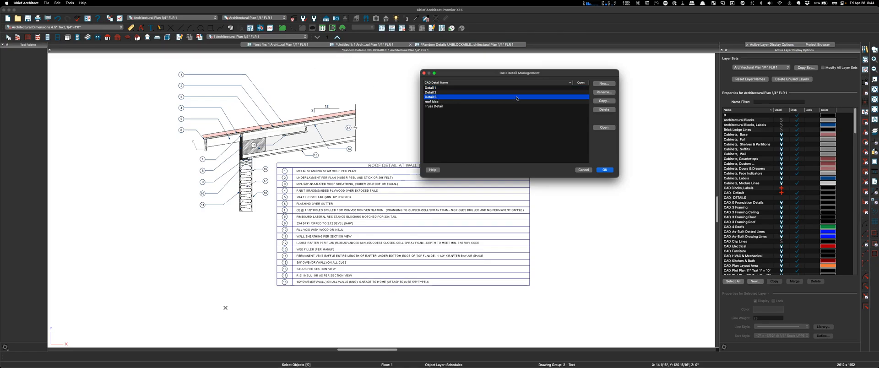
left_click(430, 87)
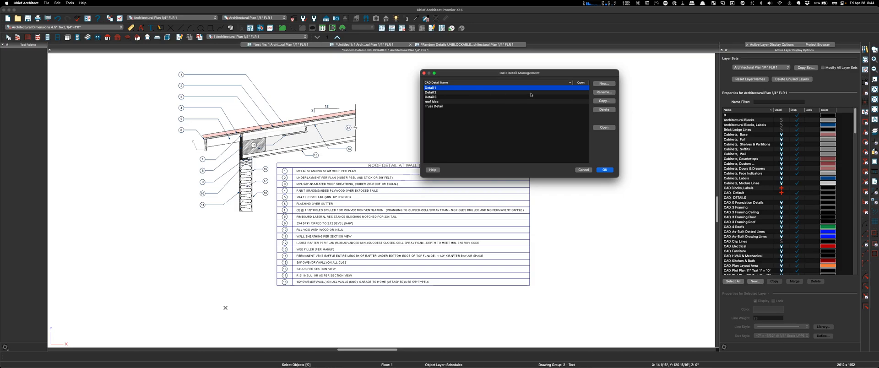
left_click(604, 110)
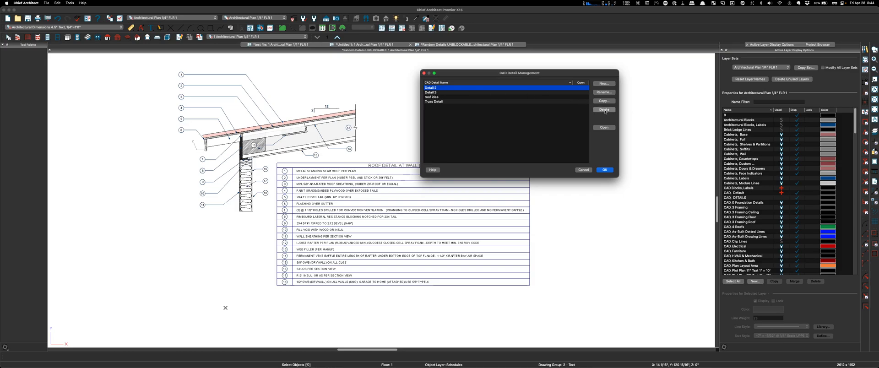
left_click(604, 109)
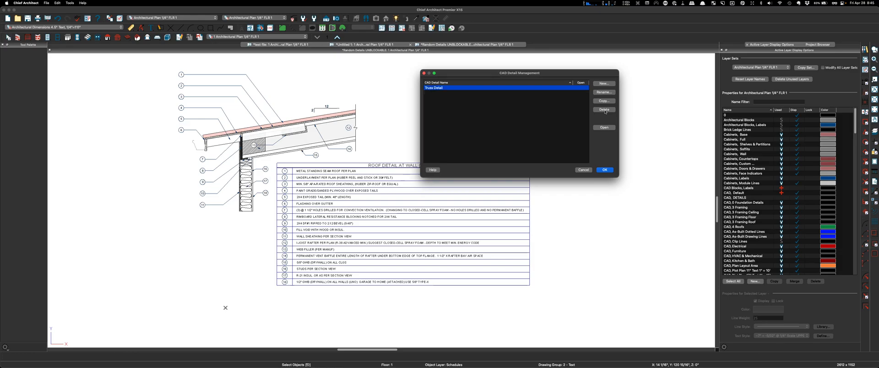
left_click(604, 170)
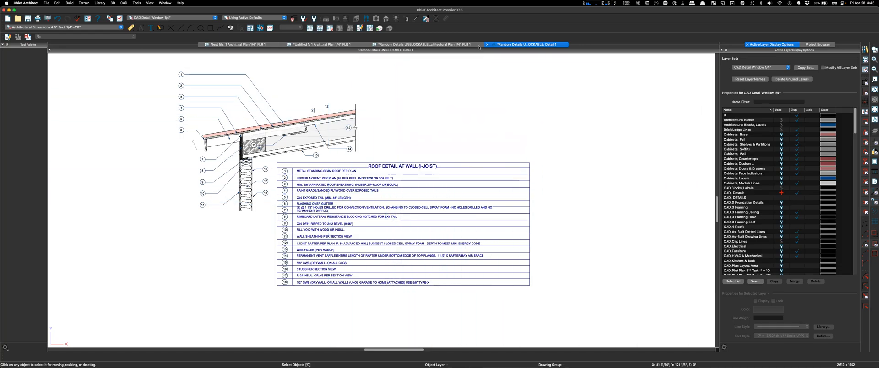
Switch back to the Architectural Plan view with the roof detail and schedule
left_click(454, 45)
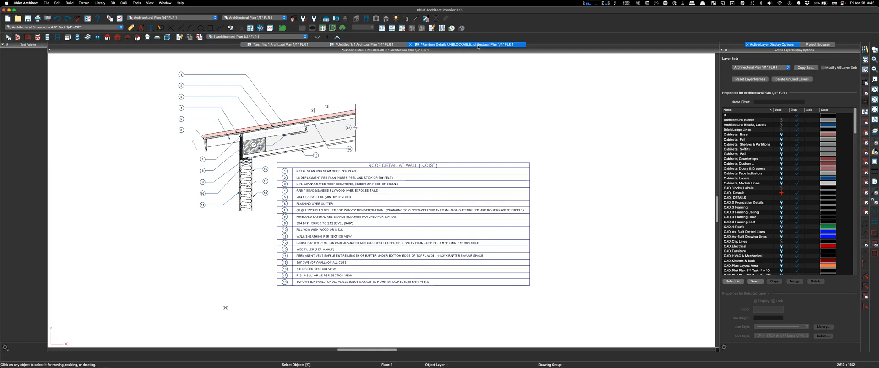
mouse_move(532, 195)
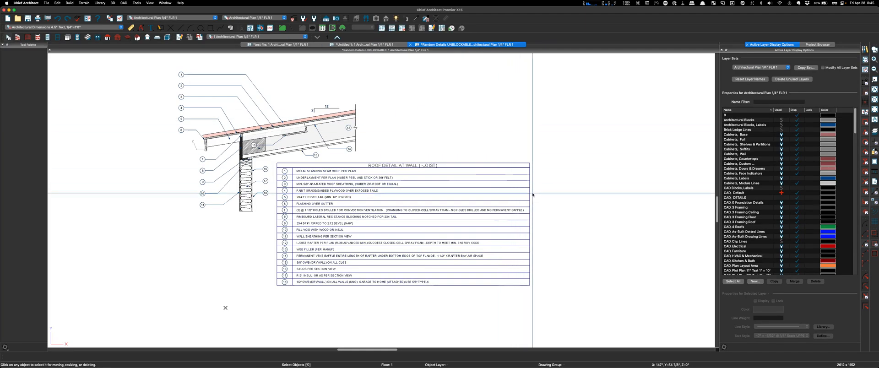